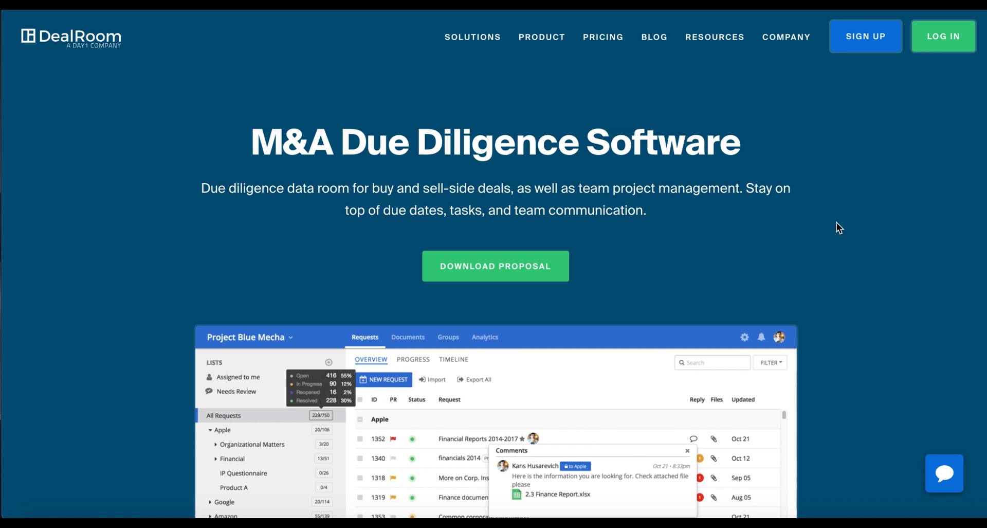
pyautogui.moveTo(858, 213)
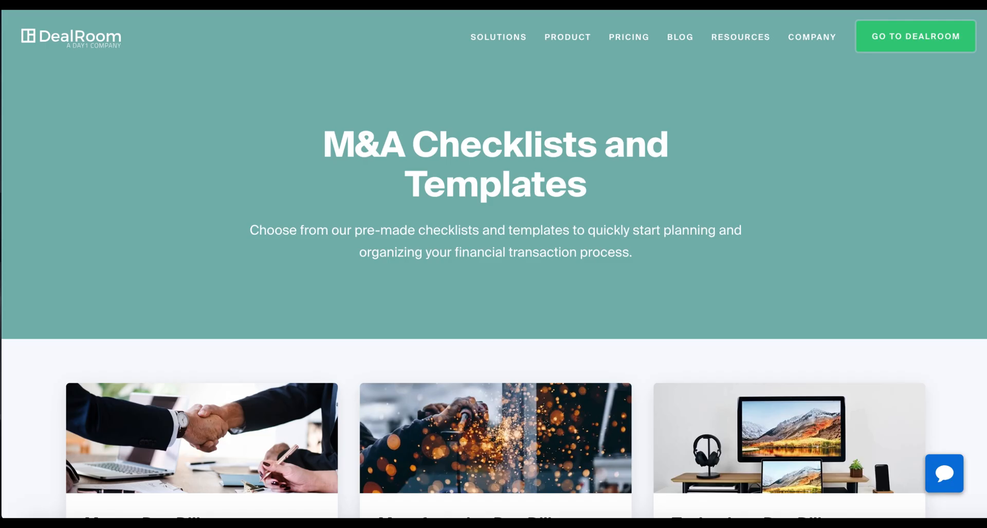
pyautogui.moveTo(889, 141)
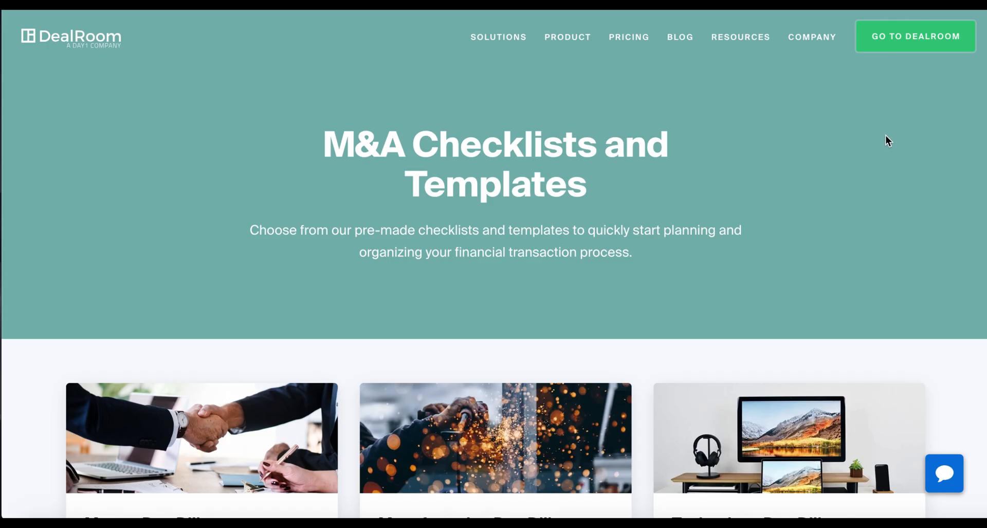
# - Enter the Project DealRoom Demo workspace from the checklists page via Go to DealRoom
pyautogui.scroll(-3)
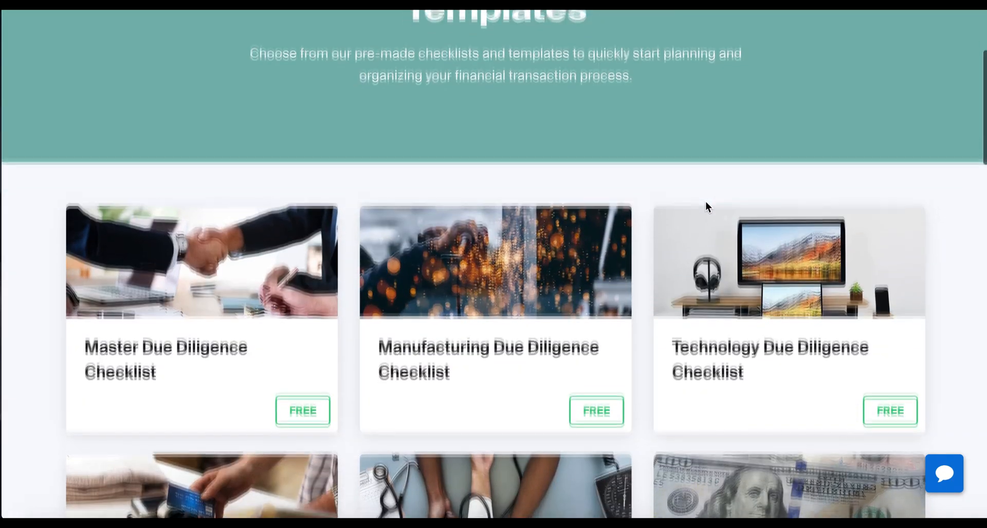
pyautogui.scroll(3)
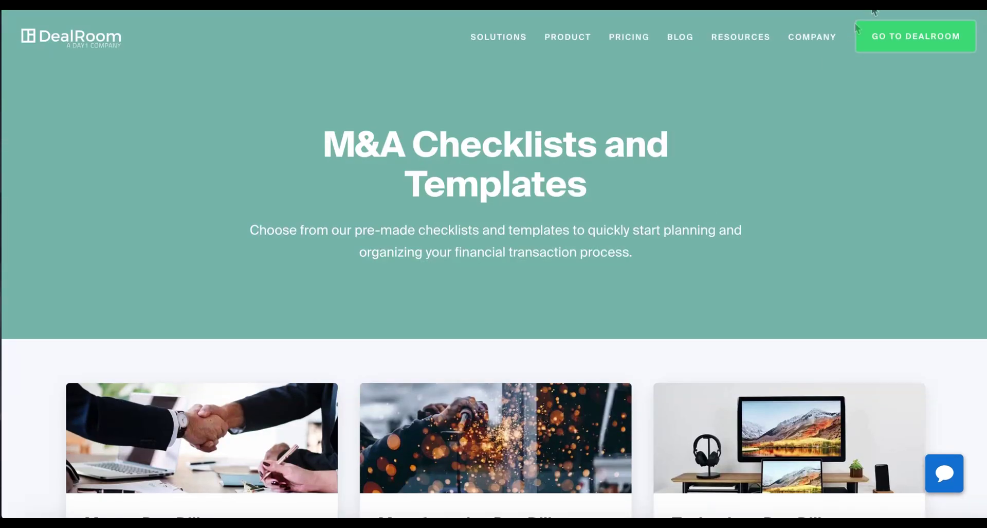
pyautogui.click(916, 36)
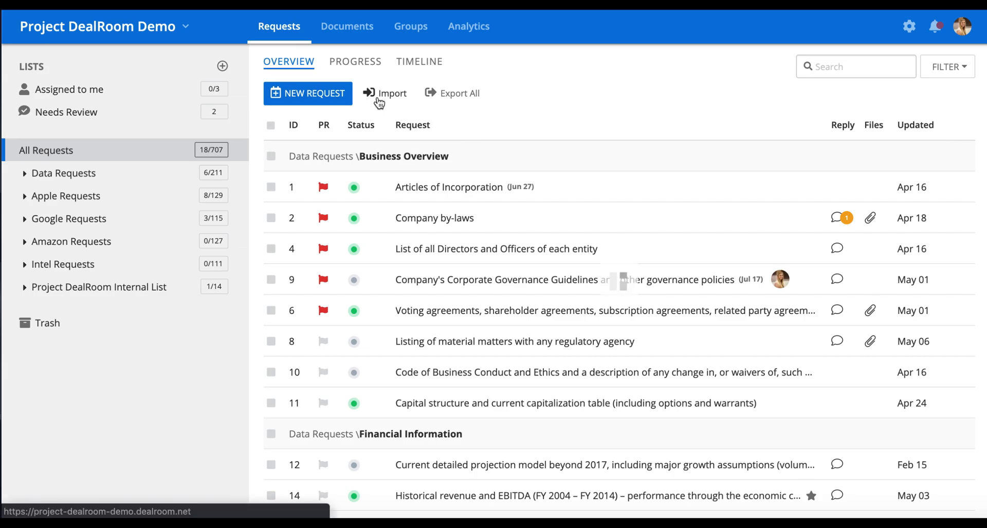
pyautogui.click(383, 93)
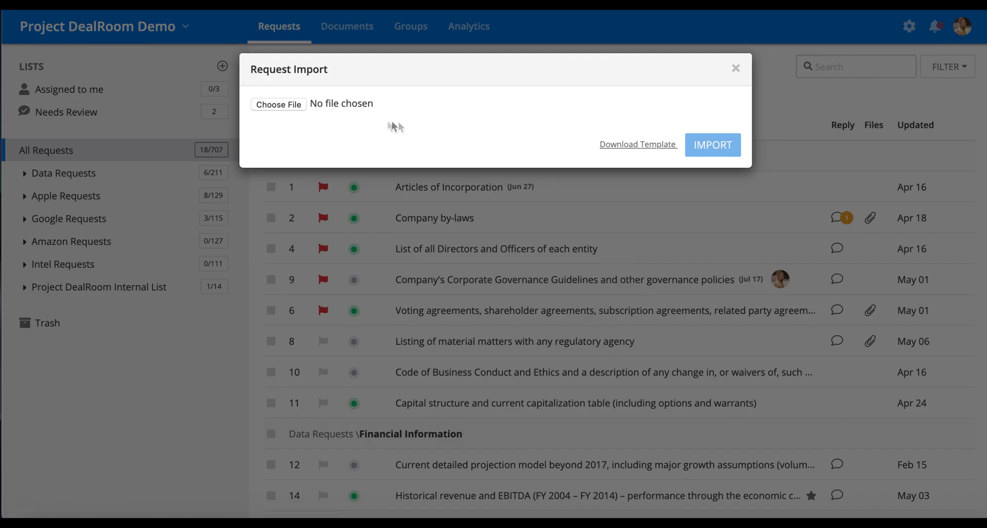
pyautogui.moveTo(637, 150)
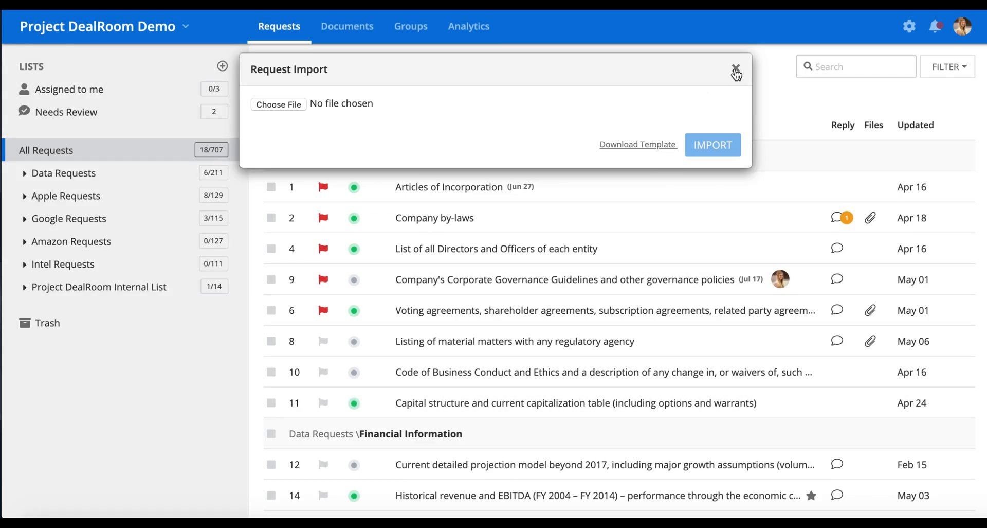
pyautogui.click(736, 70)
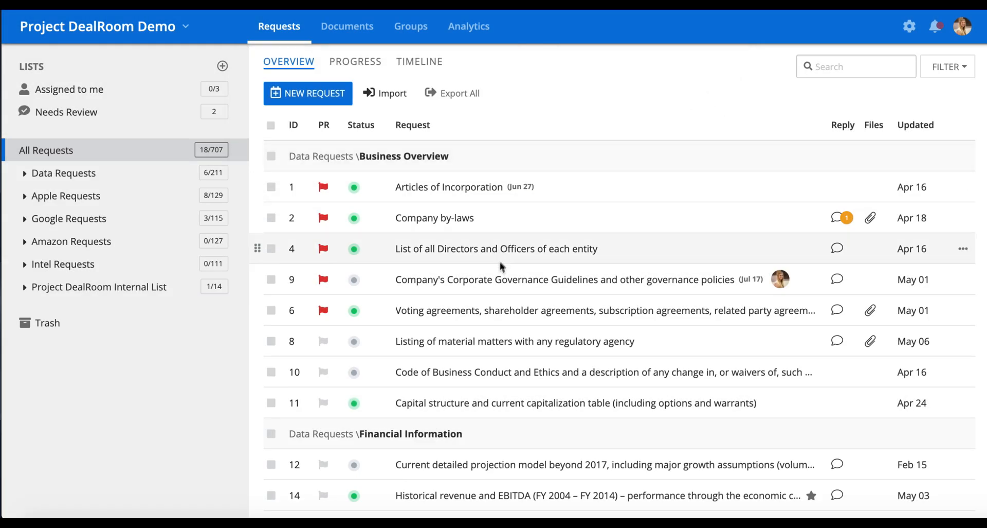
pyautogui.moveTo(487, 346)
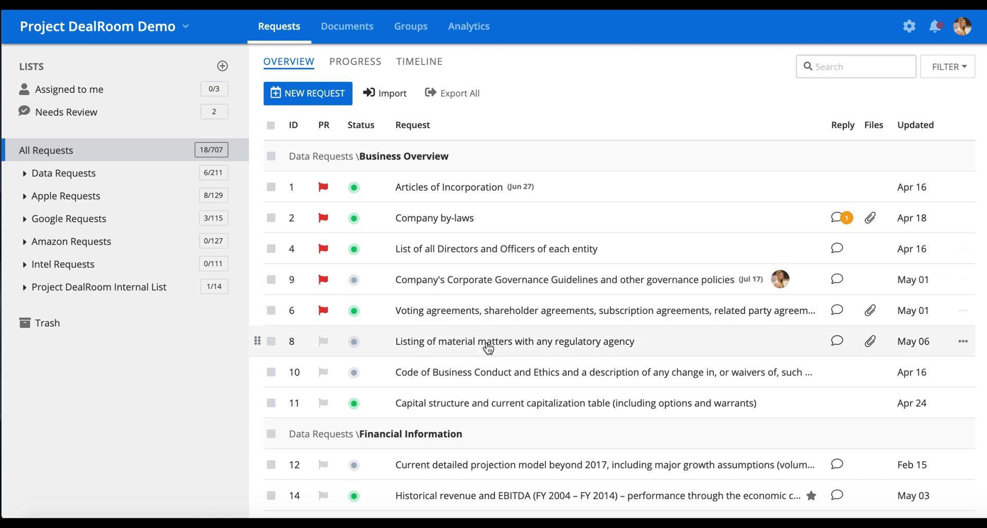
pyautogui.moveTo(486, 358)
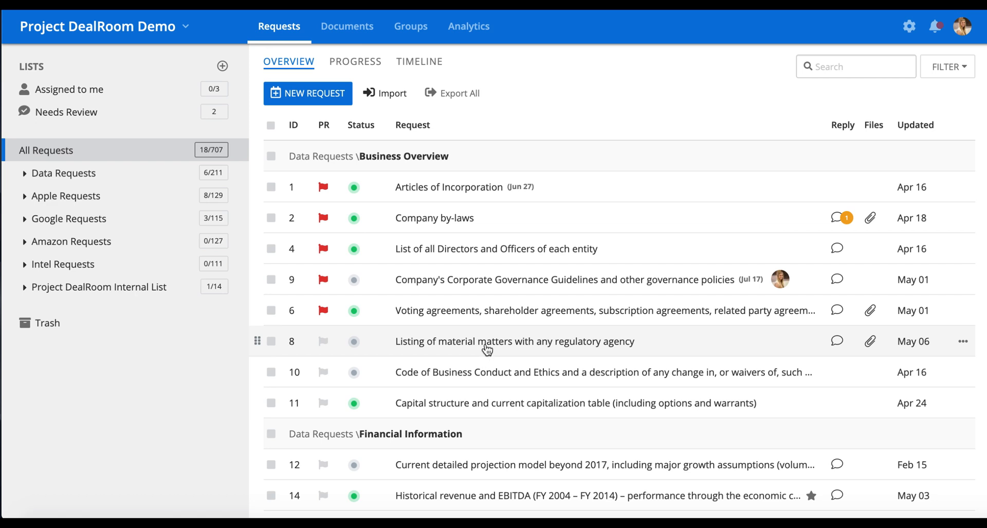
# - Open the 'Listing of material matters with any regulatory agency' request row
pyautogui.click(515, 340)
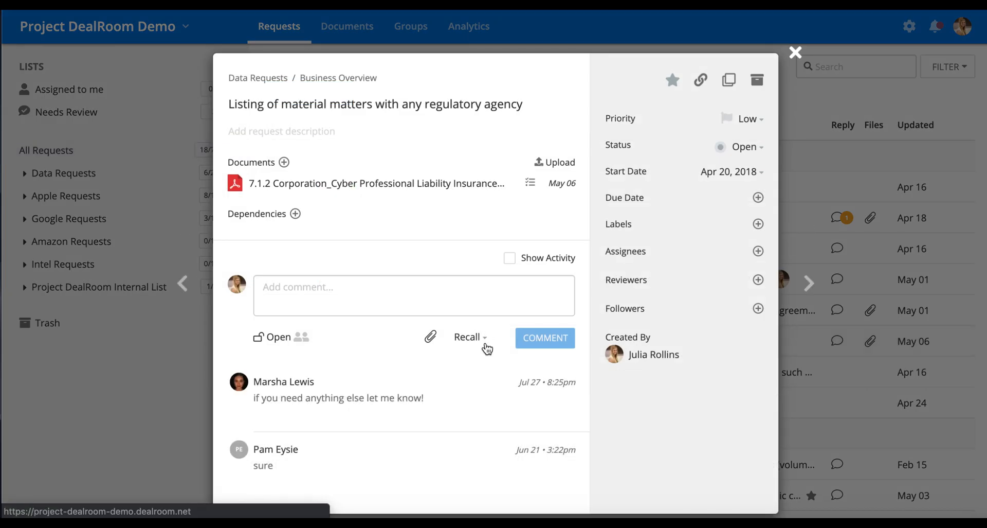
pyautogui.moveTo(481, 327)
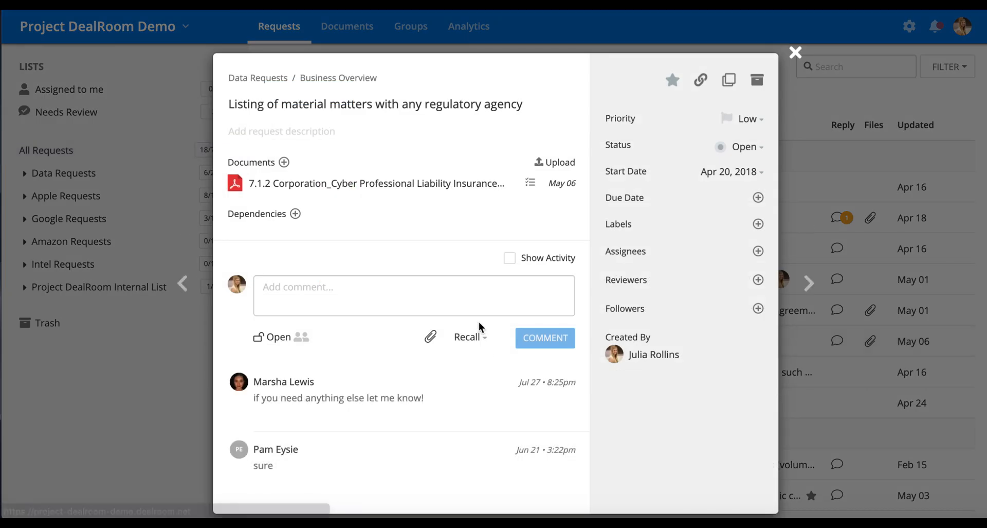
pyautogui.moveTo(617, 277)
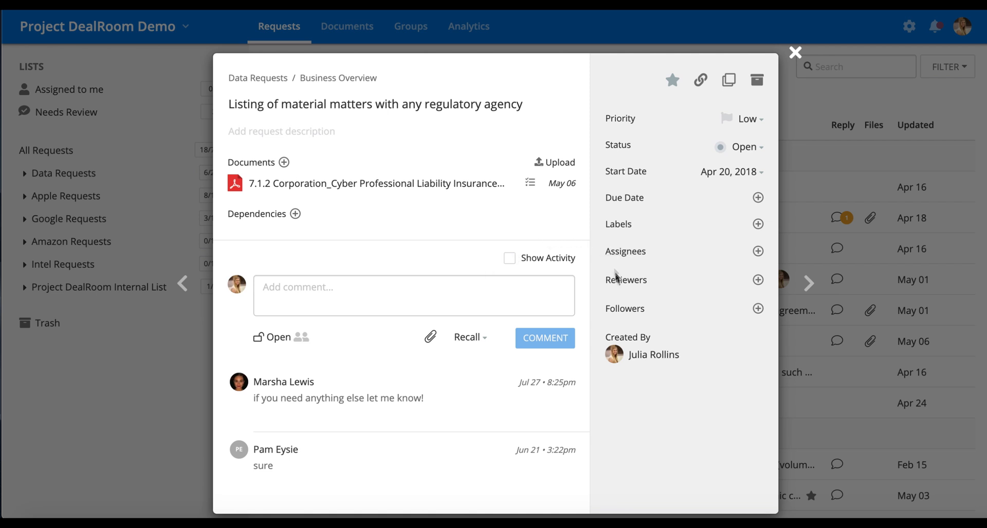
pyautogui.moveTo(604, 327)
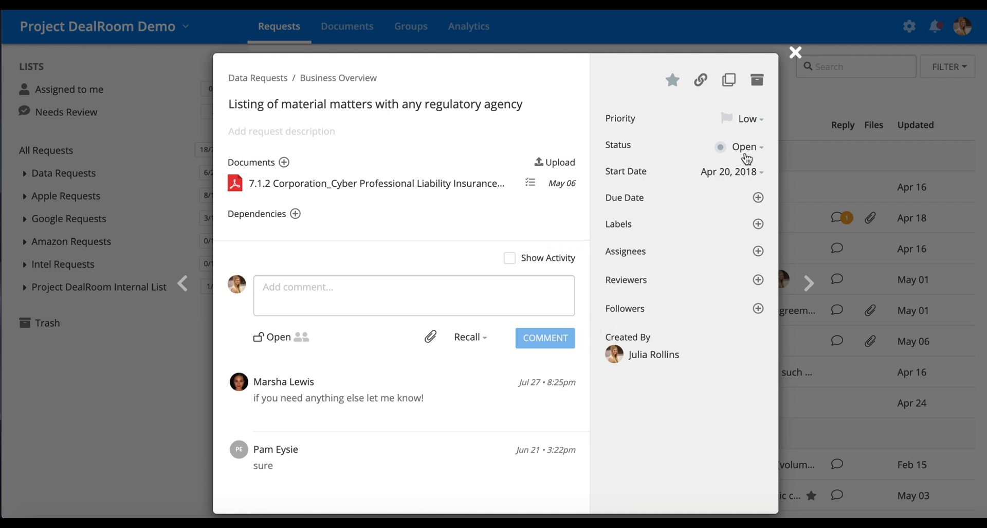
# - Set the request status to Resolved and start uploading a new document from Suggested Files
pyautogui.click(742, 147)
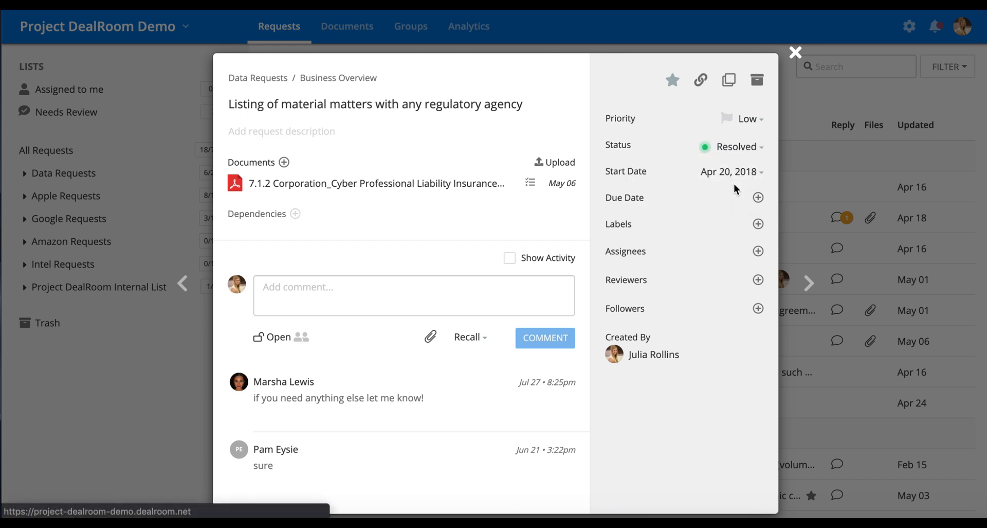
pyautogui.click(284, 161)
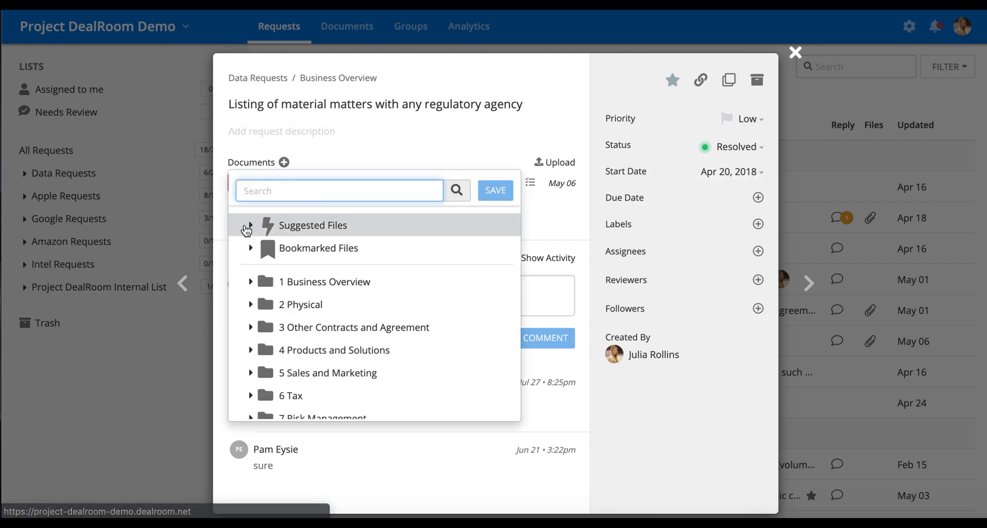
pyautogui.click(250, 229)
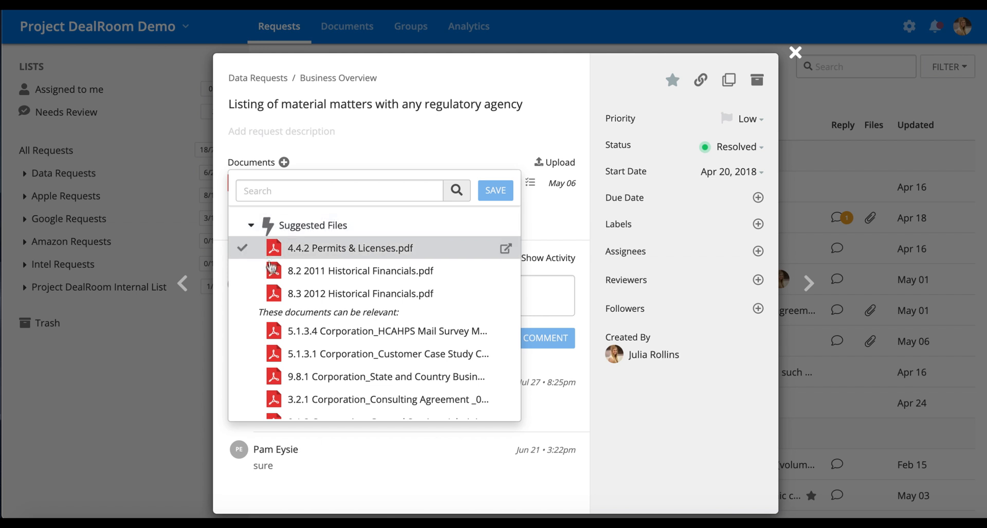
pyautogui.click(495, 191)
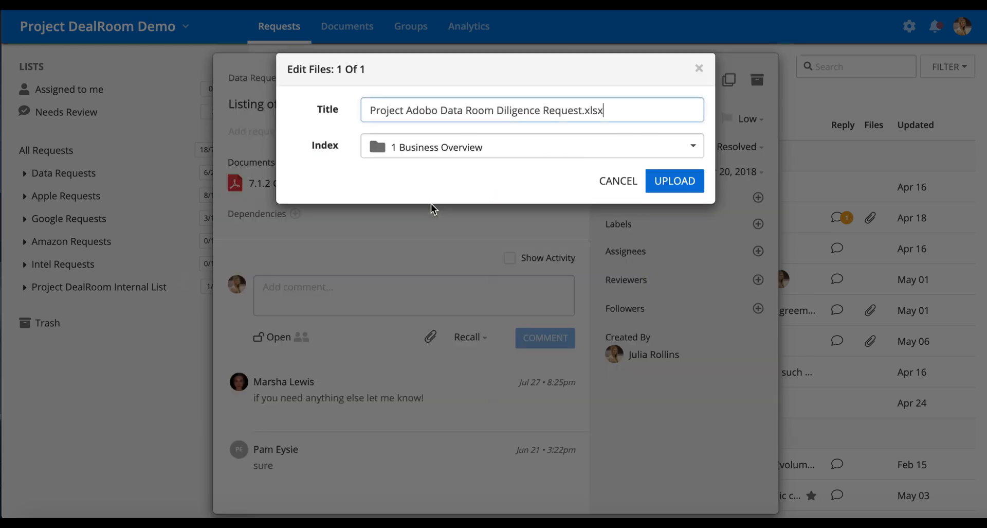
pyautogui.moveTo(574, 156)
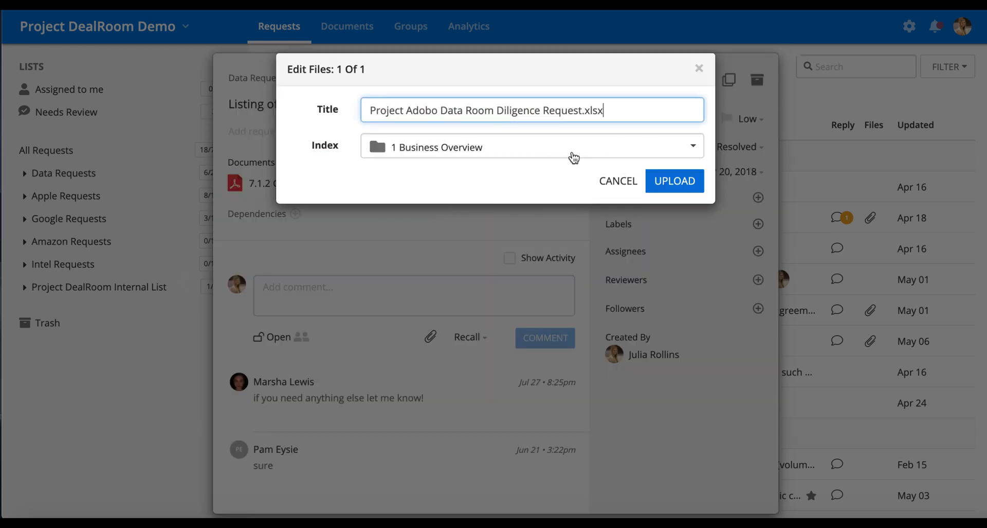
pyautogui.moveTo(675, 190)
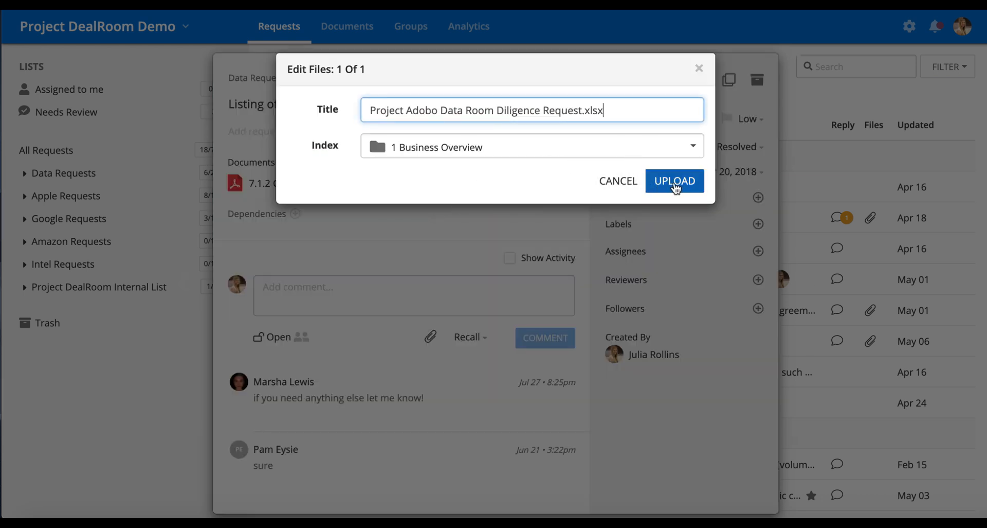
# - Upload 'Project Adobo Data Room Diligence Request.xlsx' under index 1 Business Overview
pyautogui.click(674, 181)
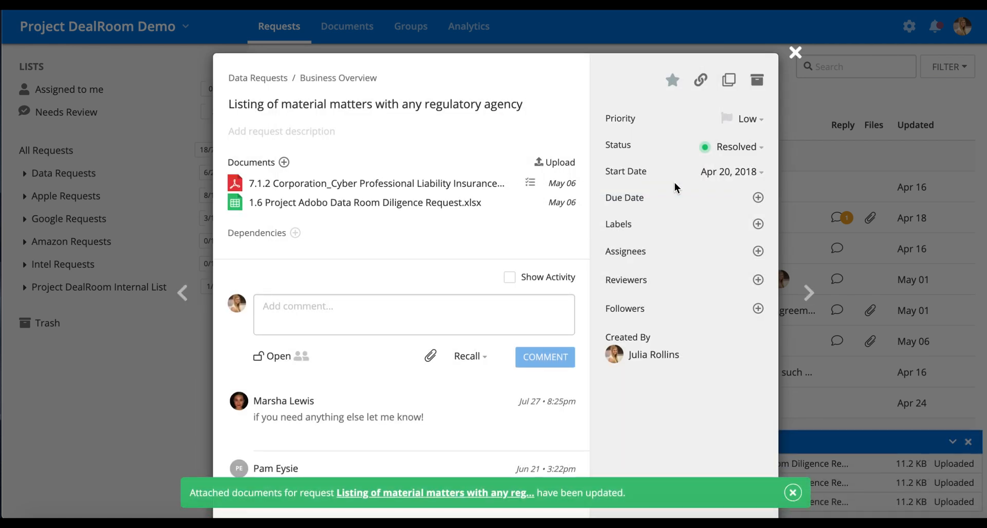
# - Dismiss the attachment notifications, close the request details and return to the All Requests list
pyautogui.click(793, 492)
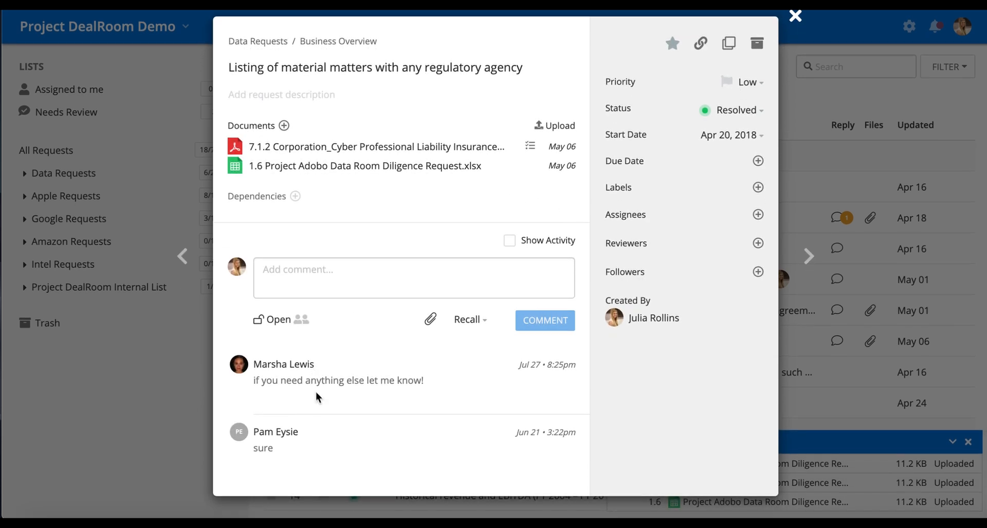
pyautogui.moveTo(346, 335)
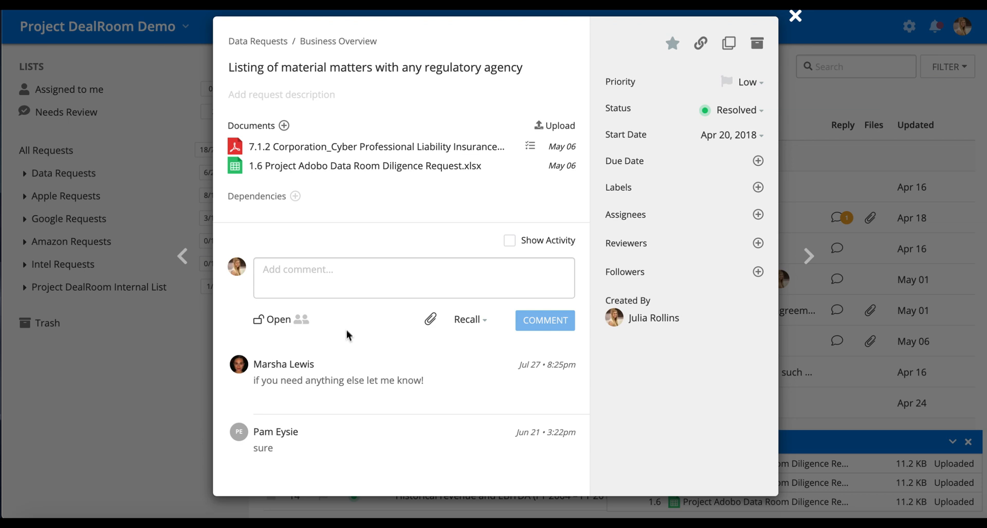
pyautogui.moveTo(795, 15)
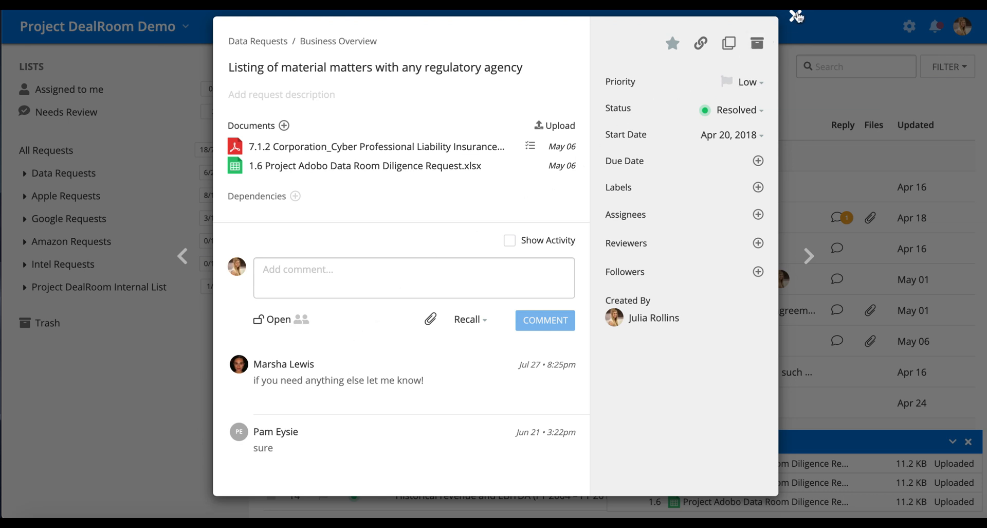
pyautogui.click(796, 16)
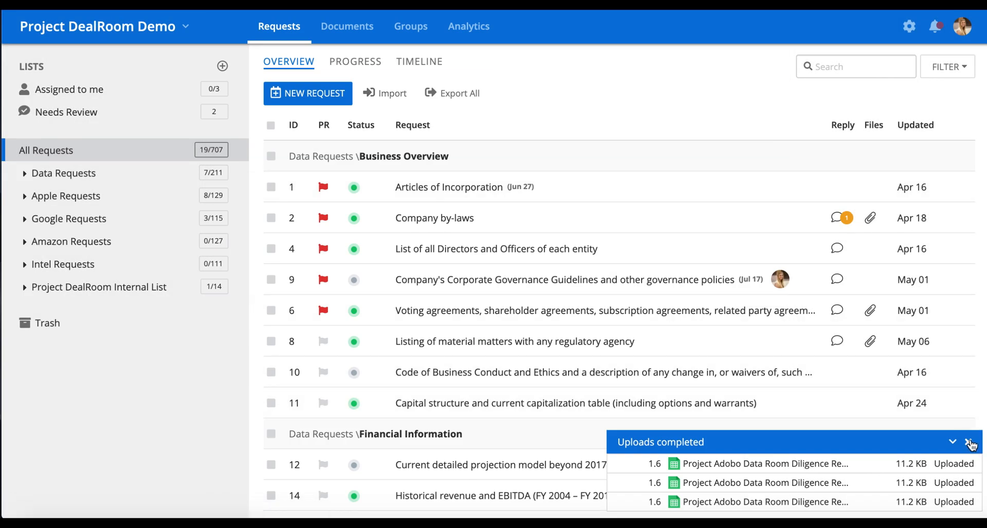
pyautogui.click(972, 441)
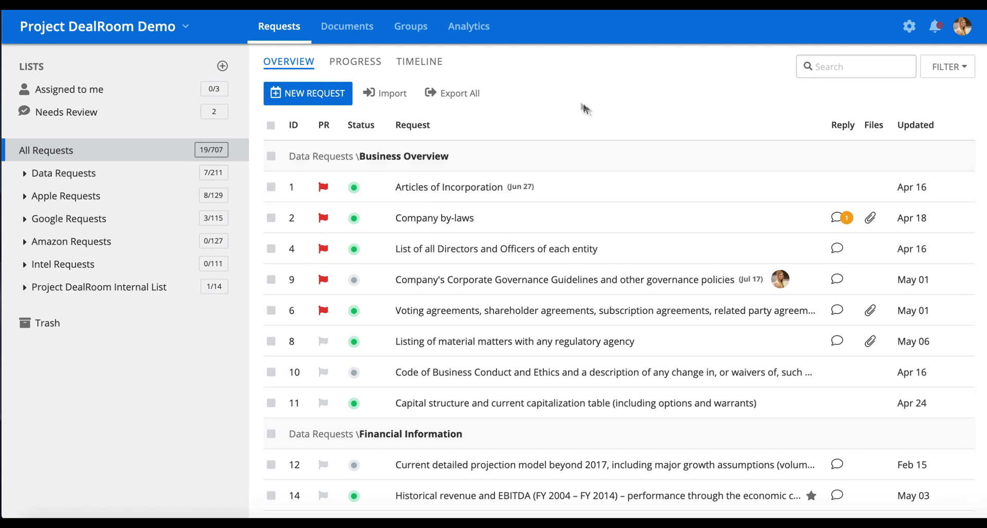
pyautogui.click(410, 27)
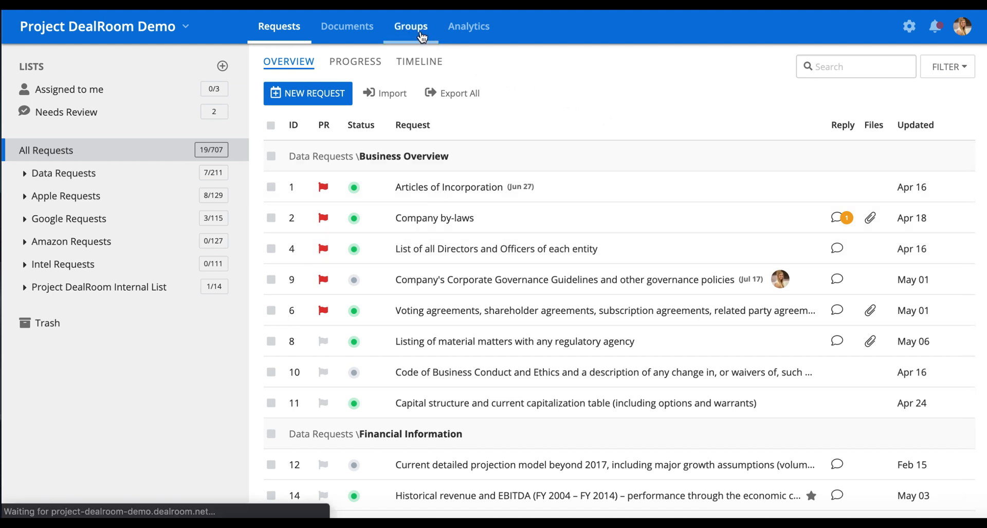
# - Review the Intel group's members, file permissions for Business Overview, and enable Intel Requests viewing
pyautogui.click(410, 26)
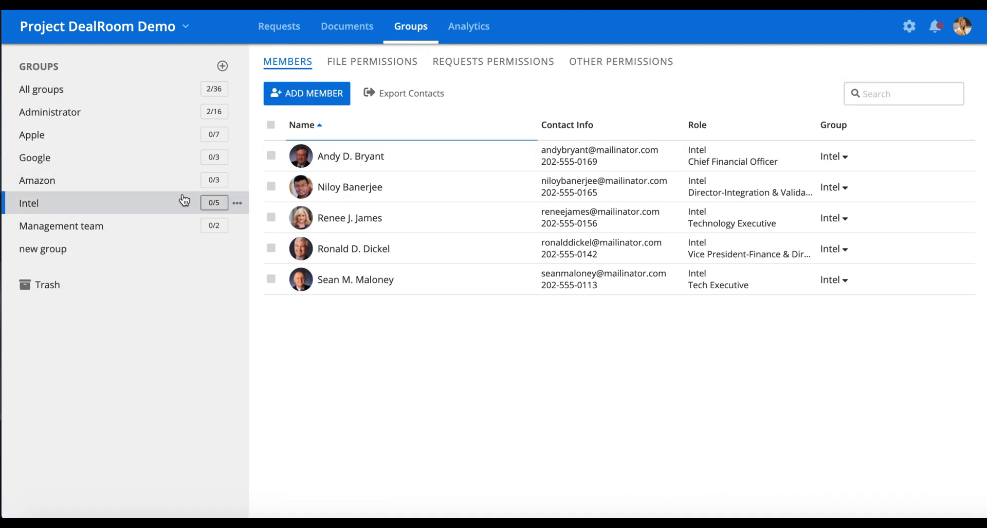
pyautogui.click(372, 61)
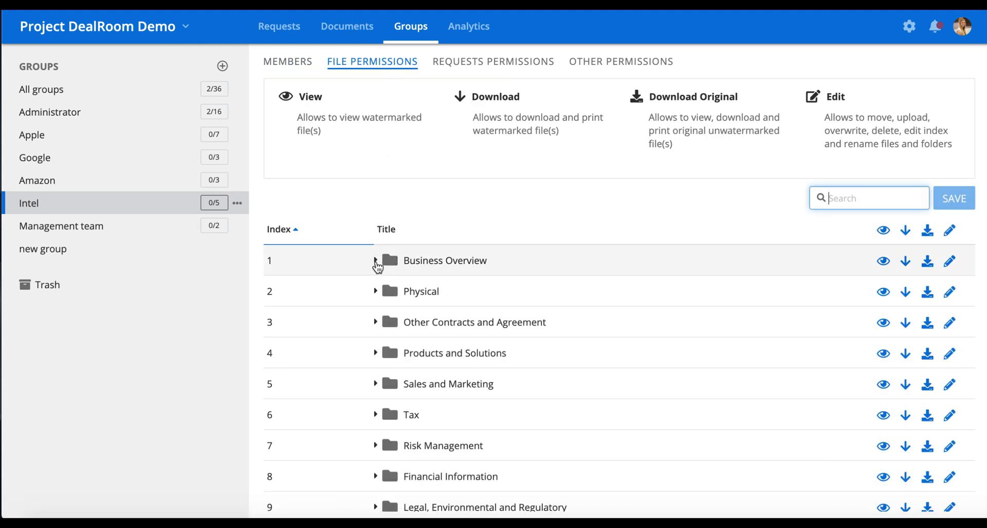
pyautogui.click(376, 260)
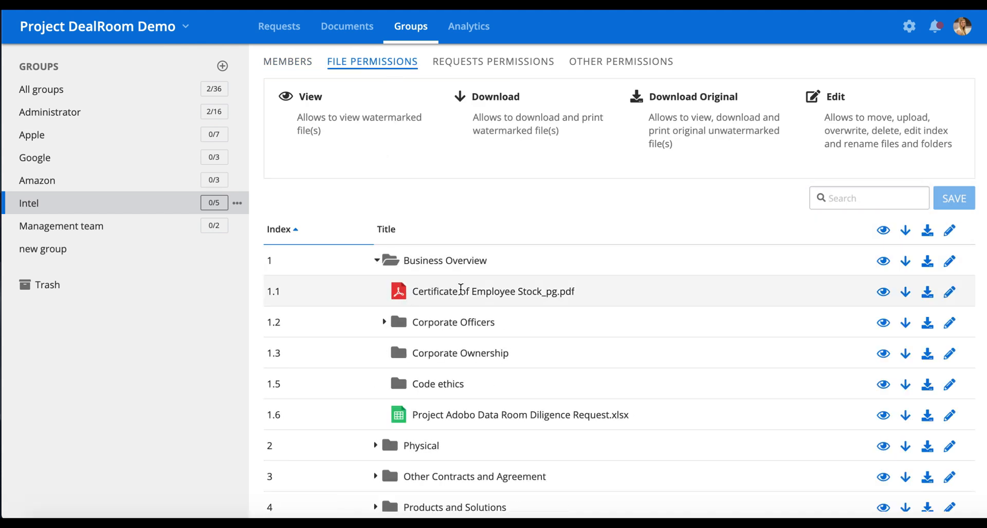
pyautogui.moveTo(494, 61)
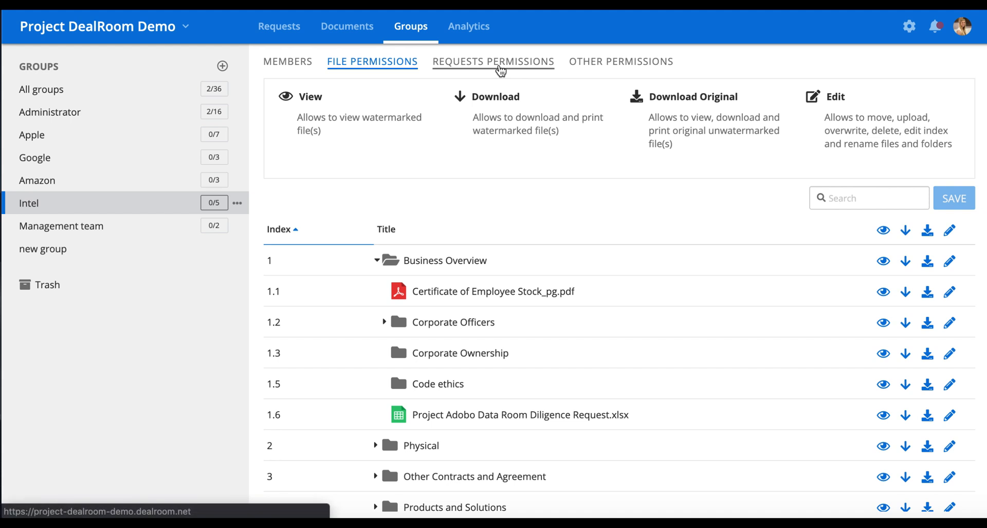
pyautogui.click(494, 61)
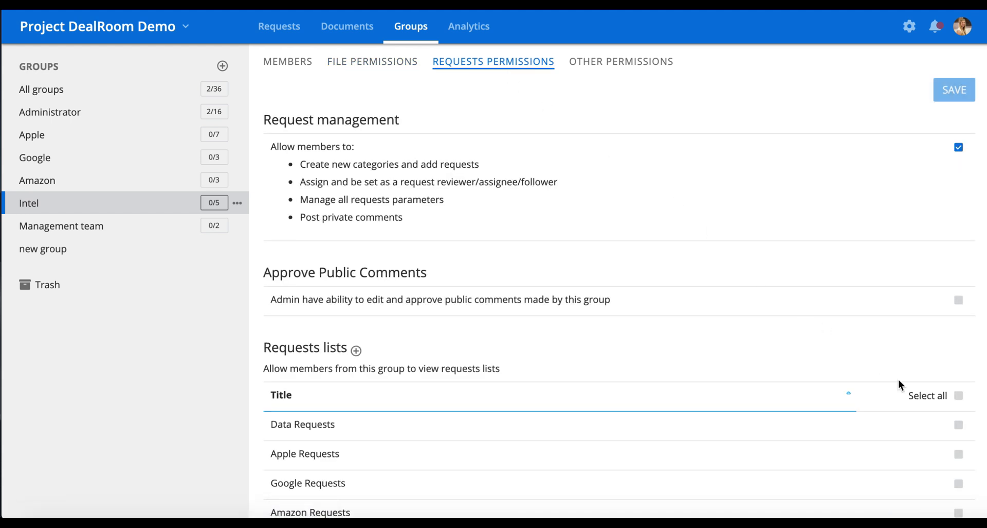
pyautogui.scroll(-3)
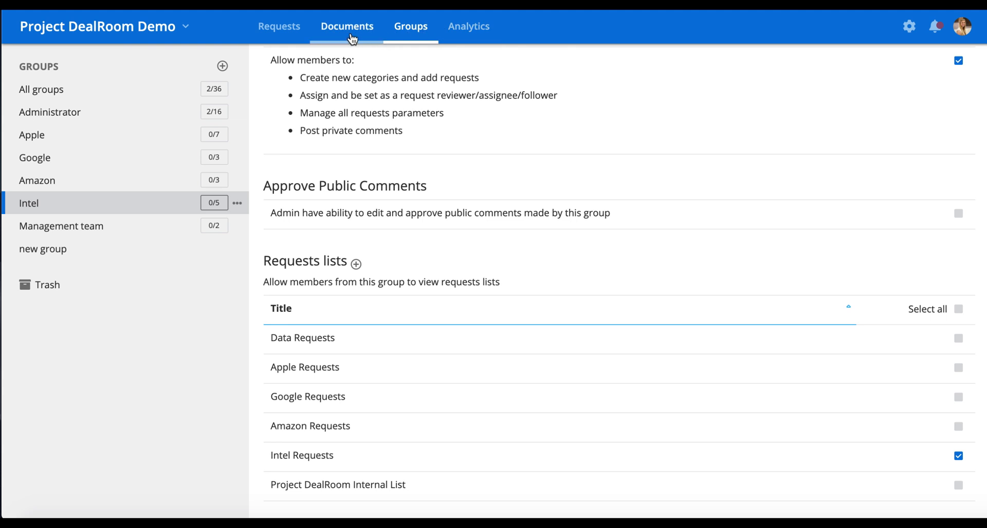
# - Upload the xlsx into 8 Financial Information with per-group file permissions confirmed
pyautogui.click(347, 27)
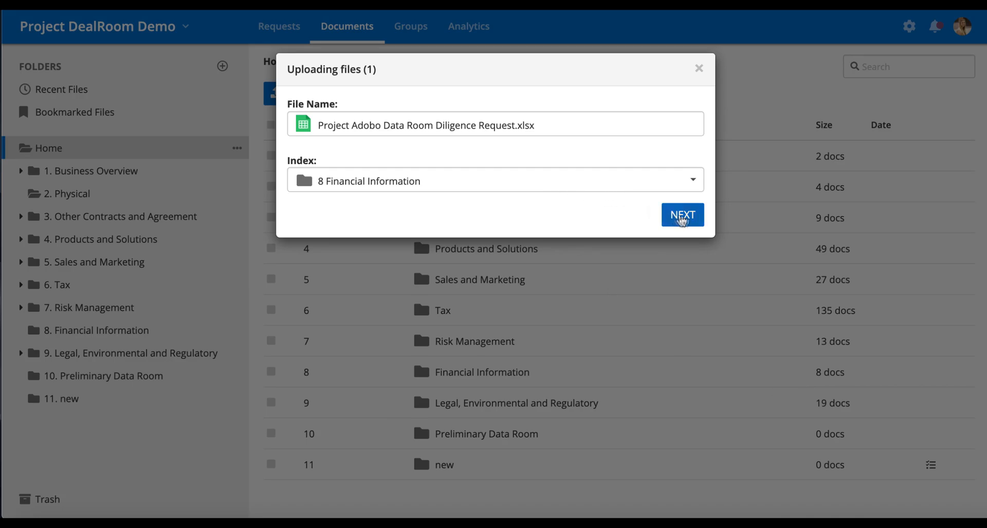
pyautogui.click(683, 215)
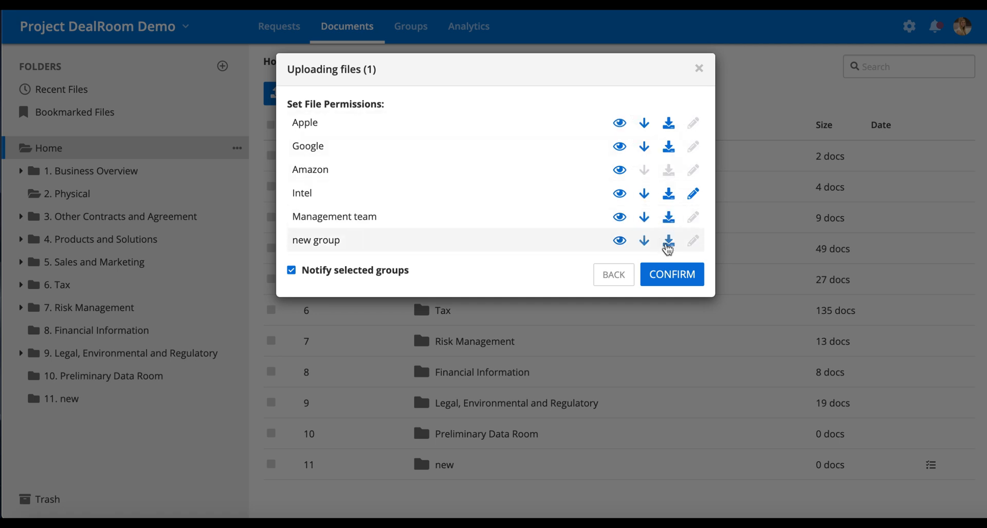
pyautogui.click(671, 274)
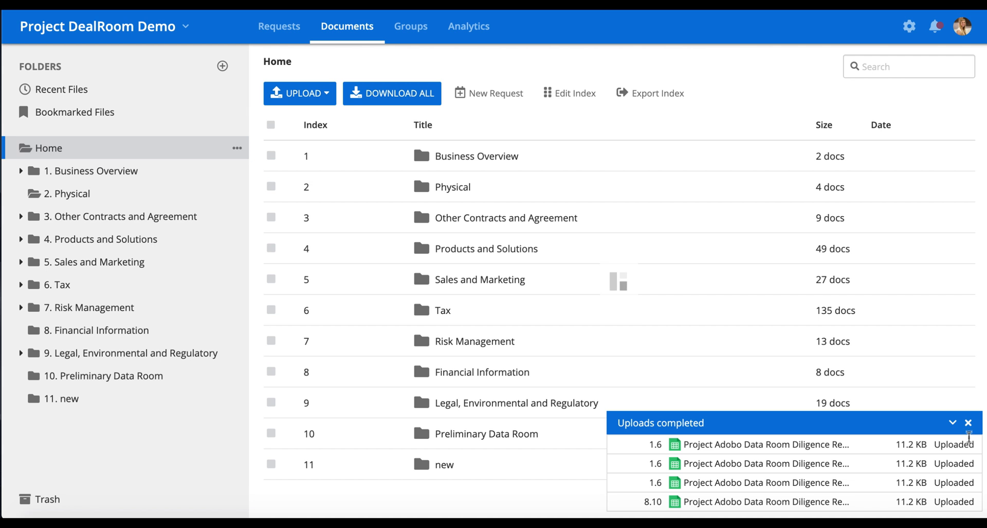
pyautogui.click(969, 422)
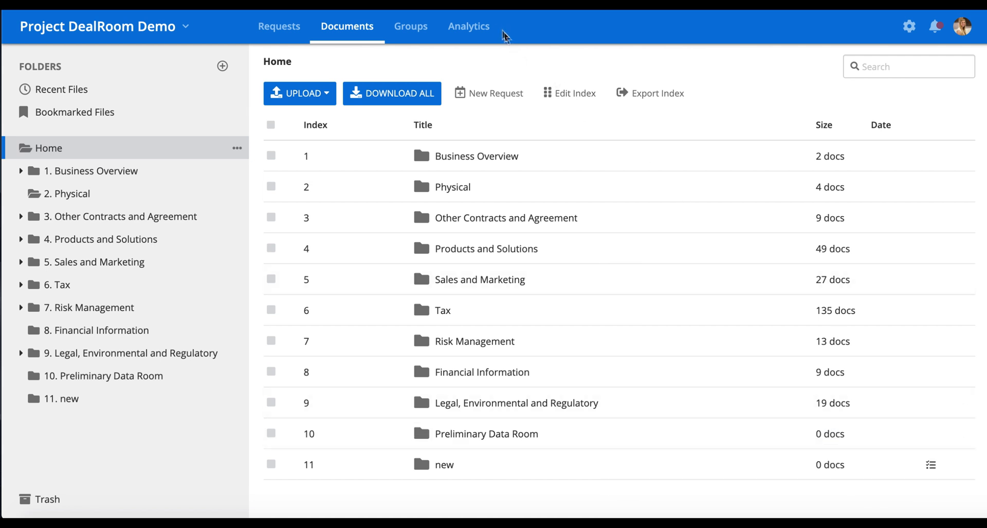
# - Review the Requests Activity charts in Analytics, then show the Top Active Users report
pyautogui.click(469, 26)
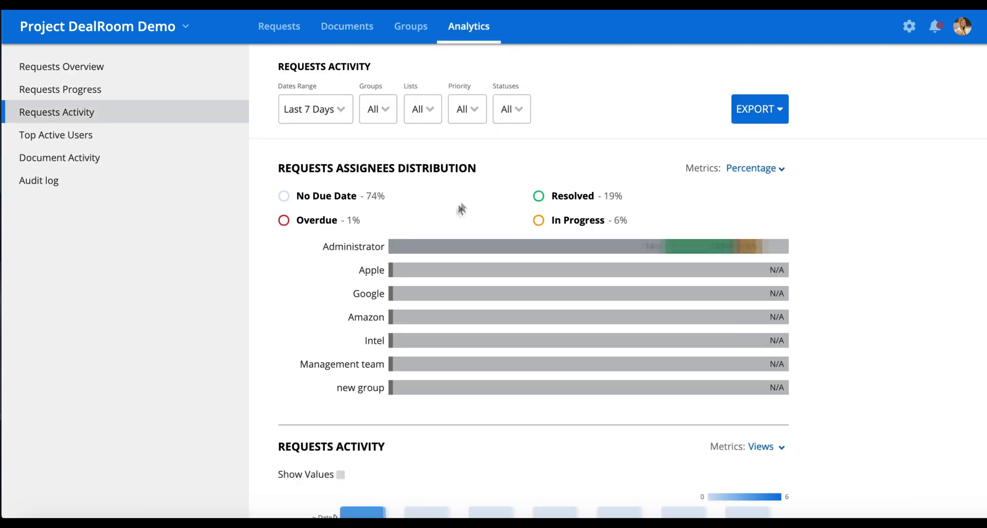
pyautogui.scroll(-3)
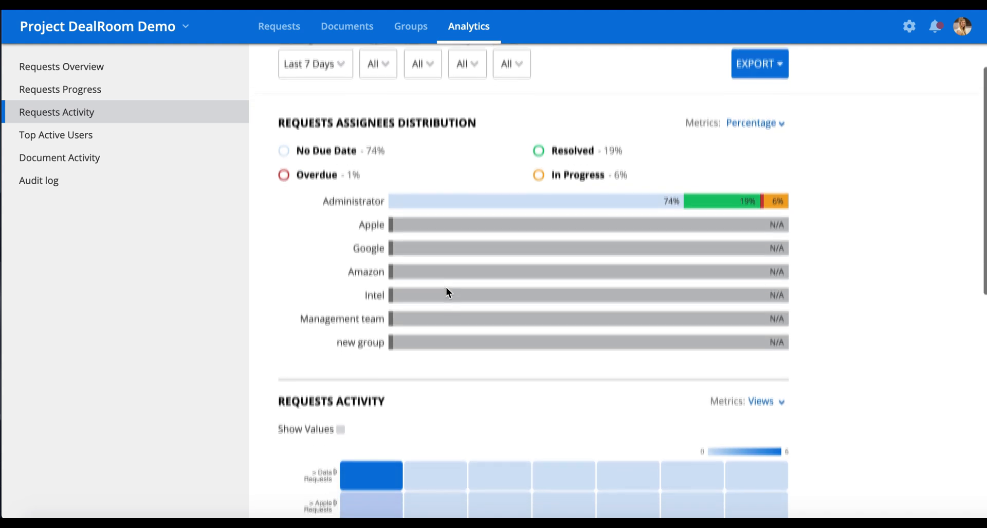
pyautogui.scroll(-3)
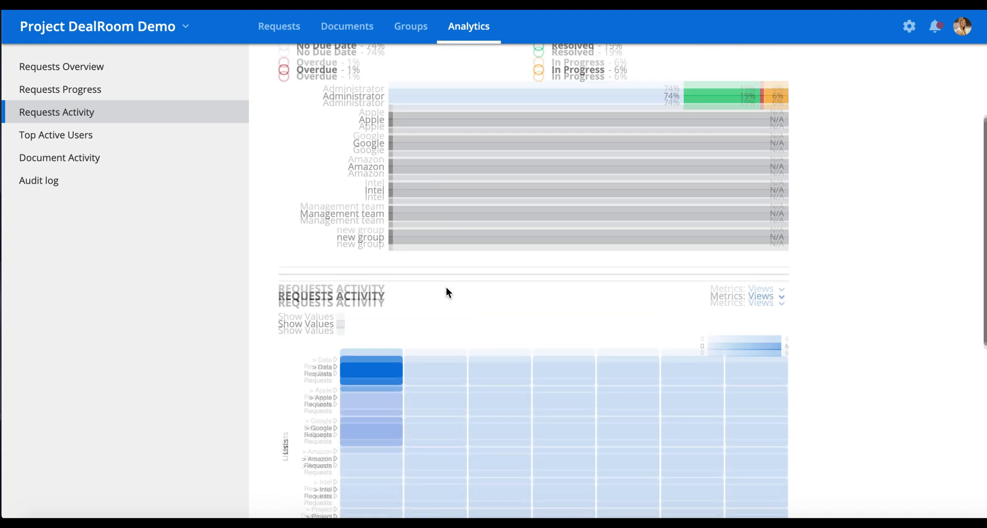
pyautogui.scroll(-3)
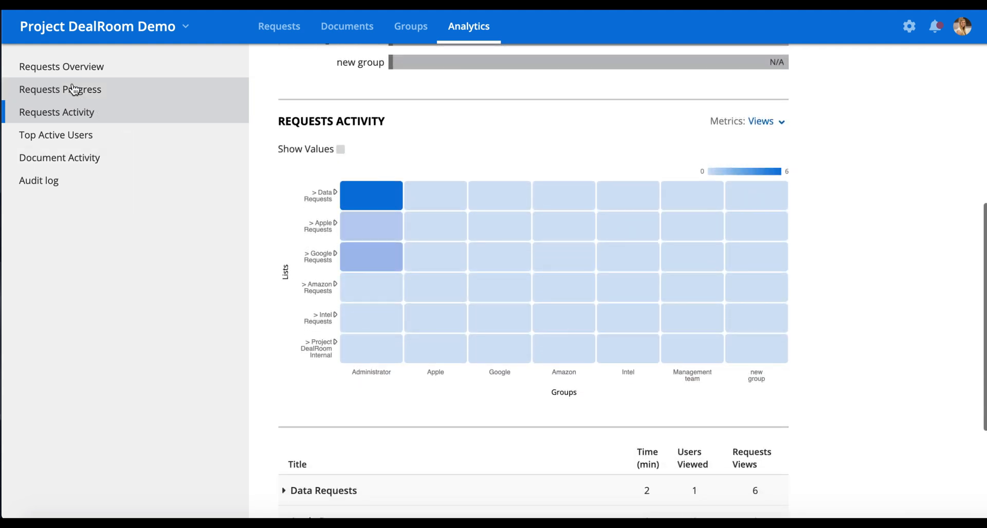
pyautogui.click(56, 135)
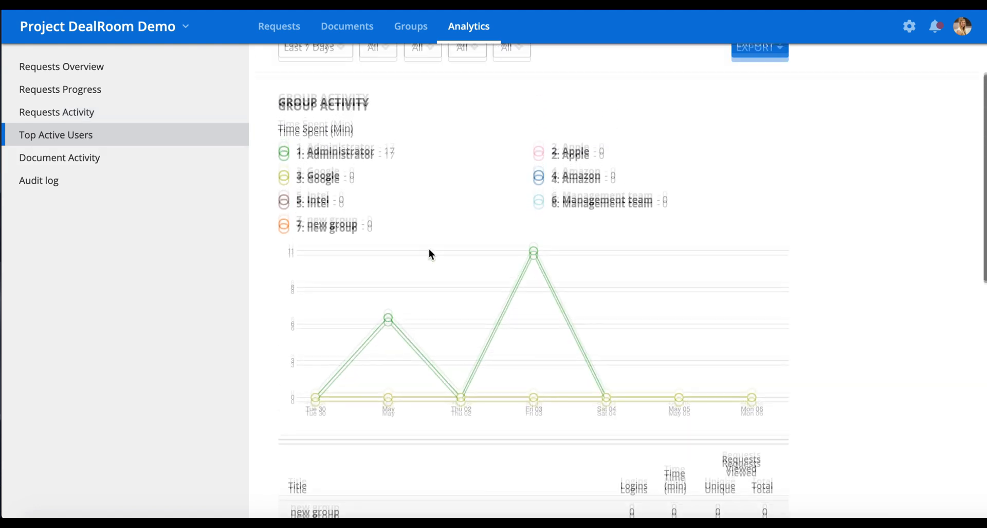
# - Review Document Activity with Business Overview expanded and export formats, then return to Requests
pyautogui.click(59, 157)
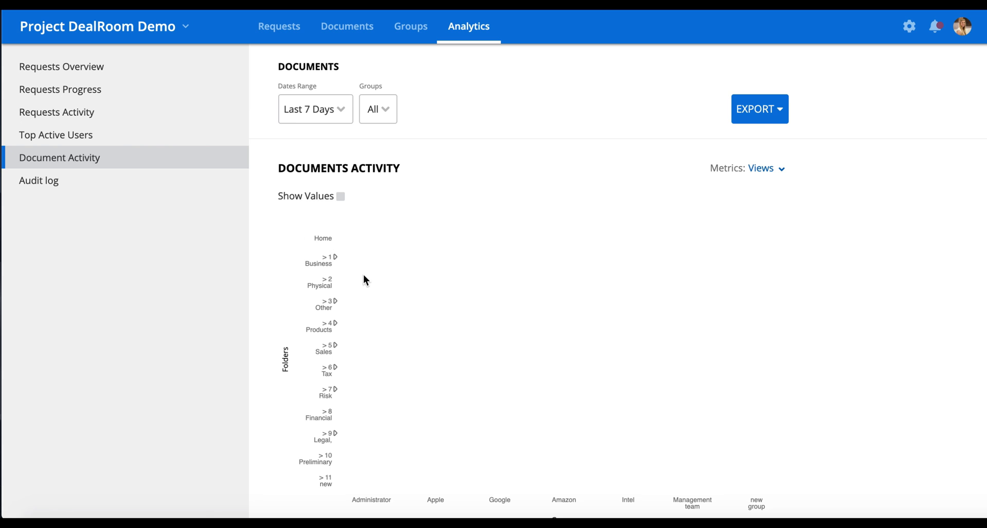
pyautogui.scroll(-3)
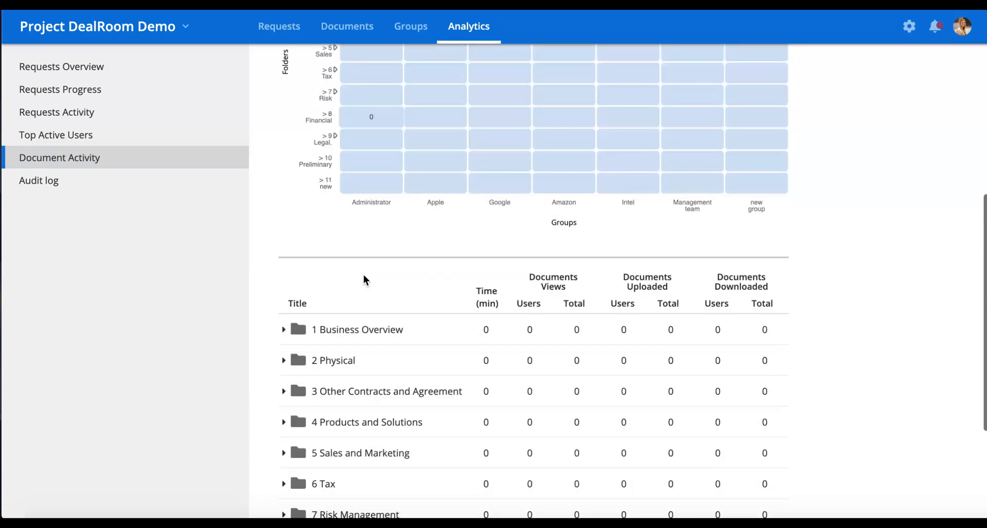
pyautogui.click(284, 329)
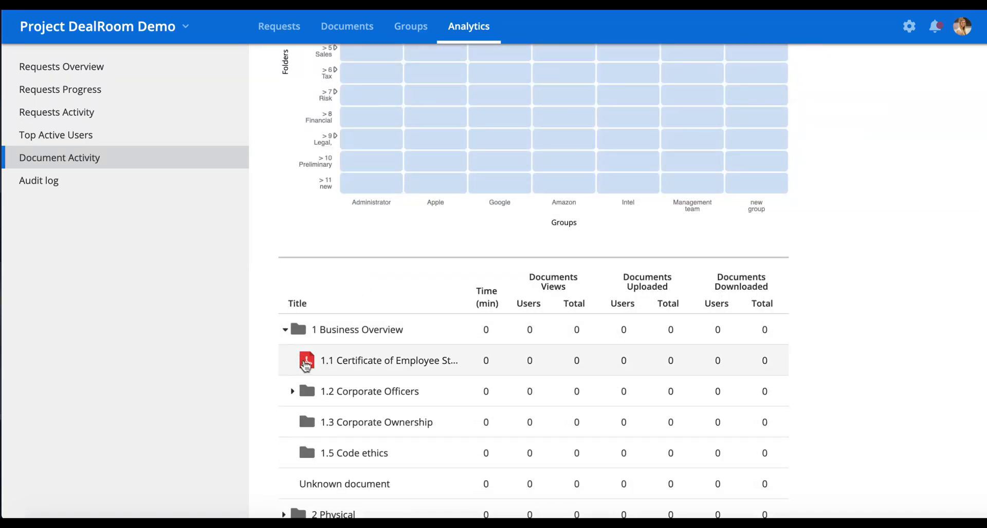
pyautogui.scroll(3)
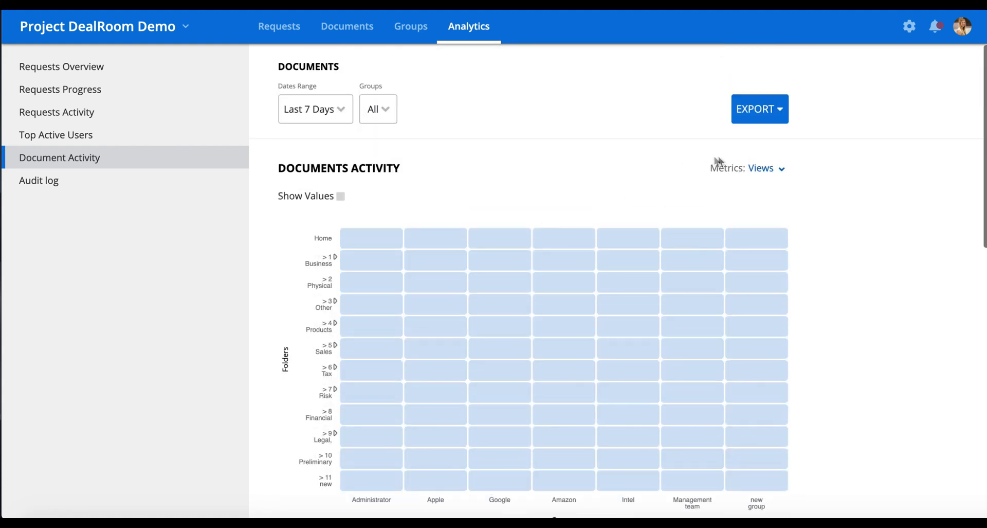
pyautogui.click(759, 108)
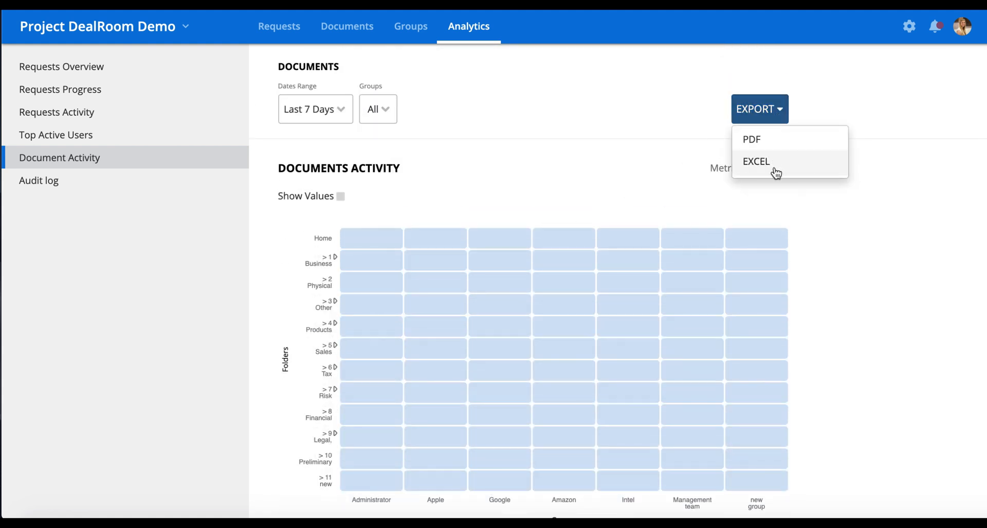
pyautogui.moveTo(653, 91)
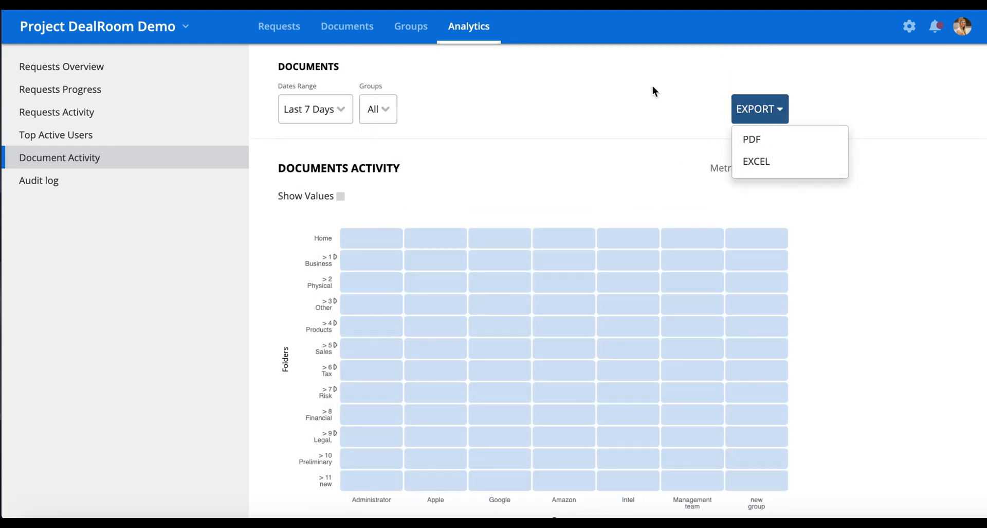
pyautogui.click(278, 25)
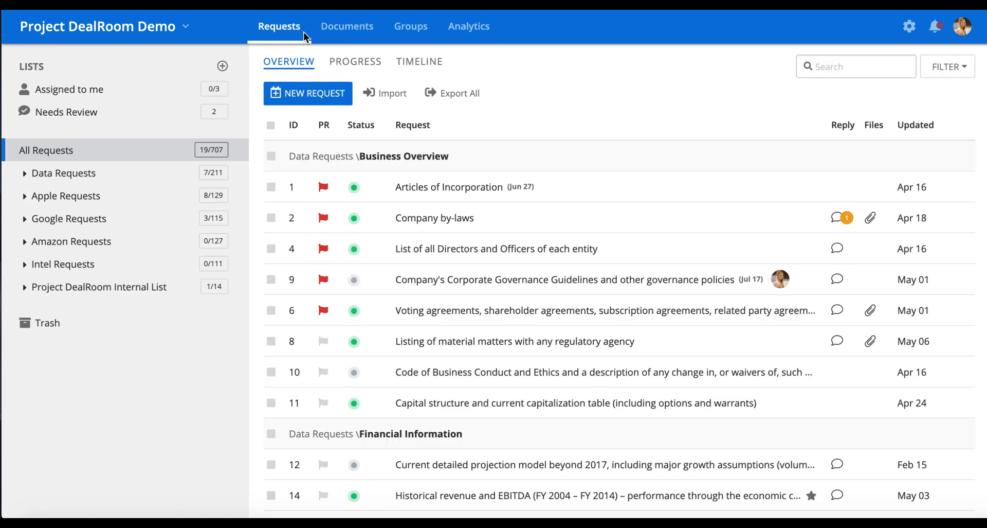
pyautogui.moveTo(566, 104)
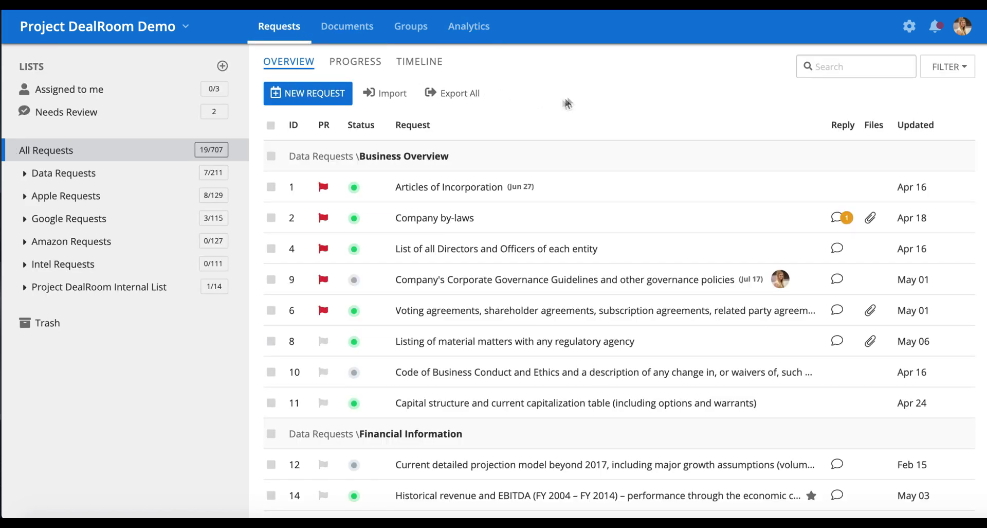